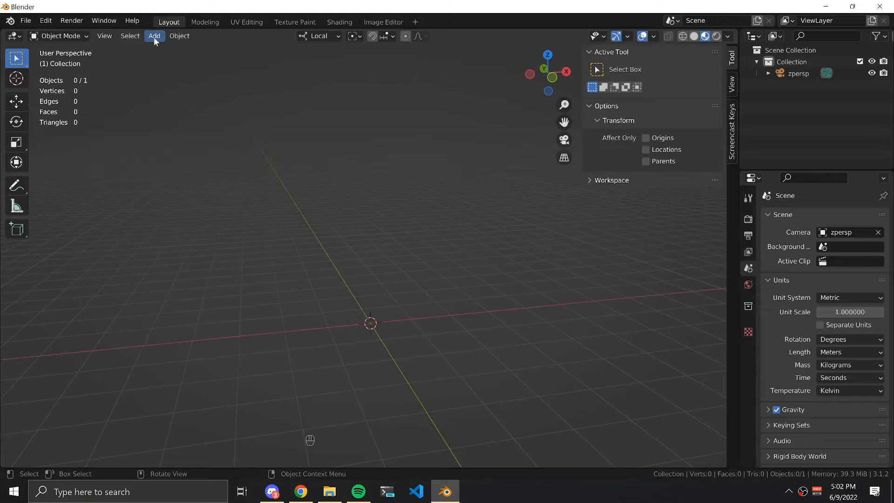
- Add a cube, duplicate it into three parts metalPart.001–.003 spread apart, one raised high
click(154, 35)
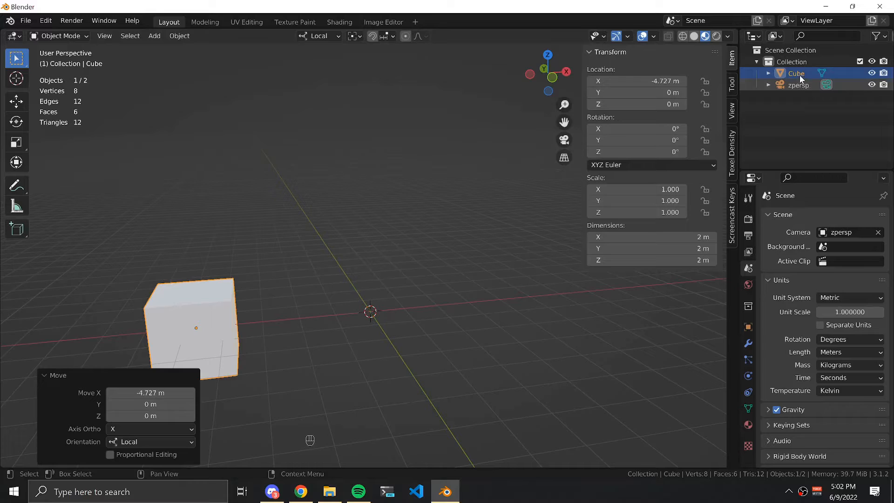
key(shift+d)
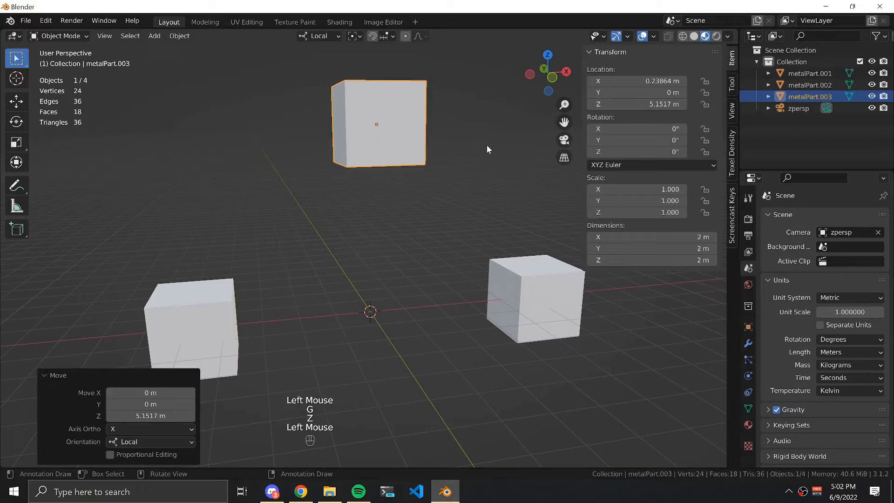
scroll(up, 3)
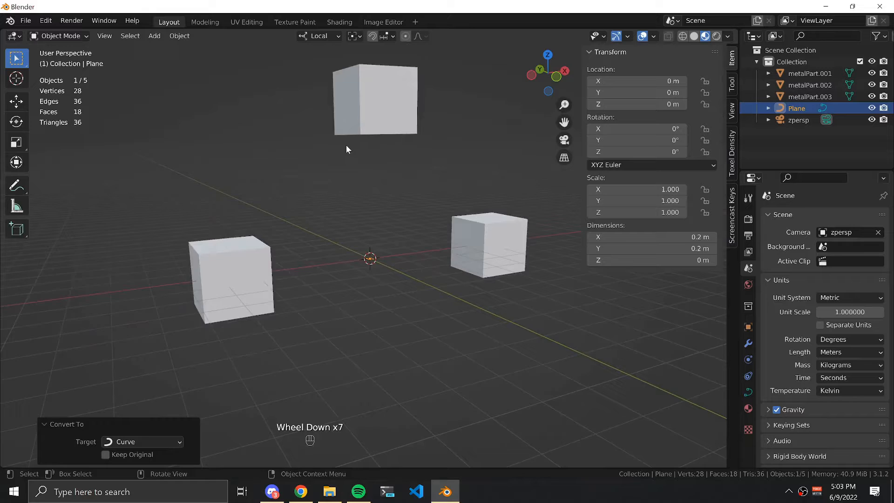
- Add a 0.2 m plane converted to a curve as the hose profile
click(154, 36)
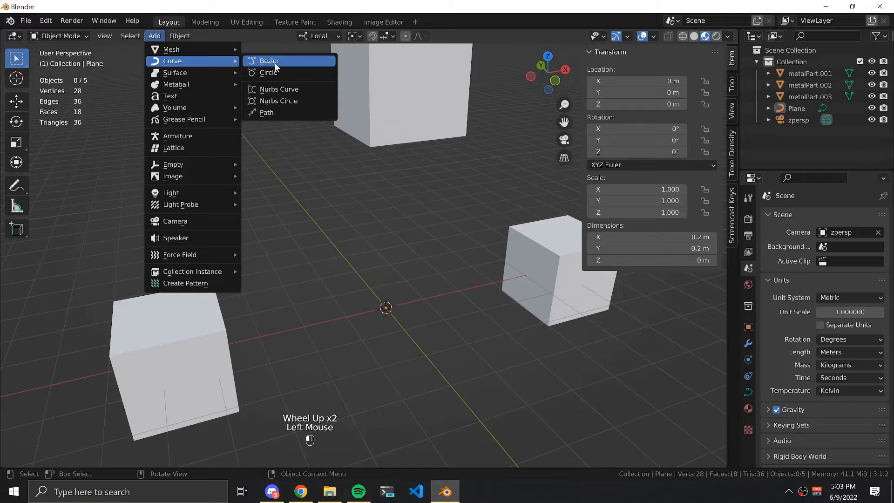
- Add a Bezier curve and raise one endpoint to about 4.58 m near the high cube
click(268, 61)
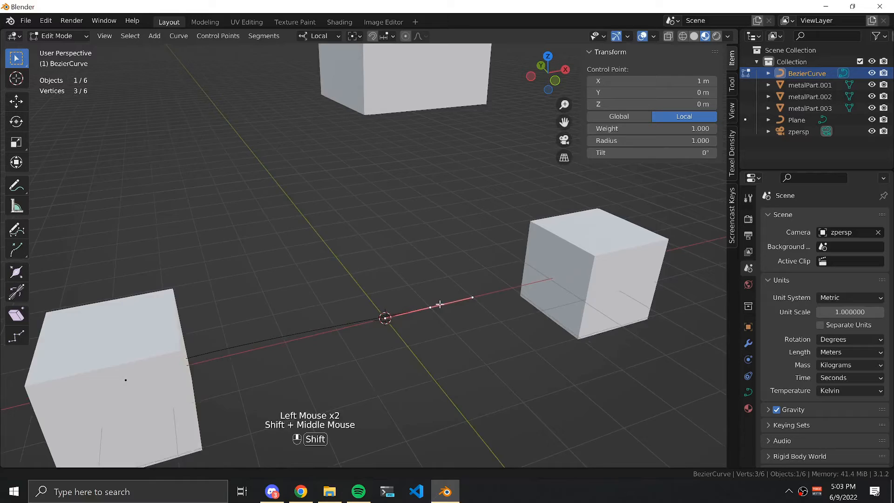
drag(430, 306, 421, 220)
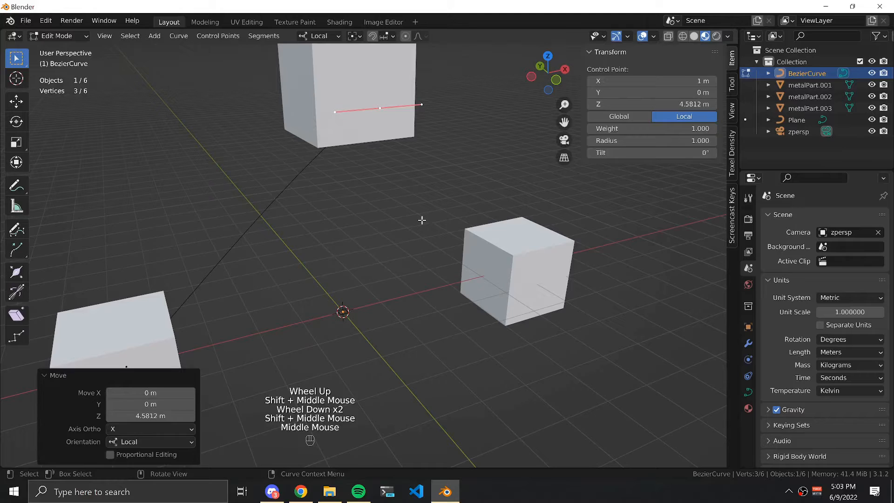
- Bevel the curve with the Plane and duplicate it into hoses linking the three cubes
key(Tab)
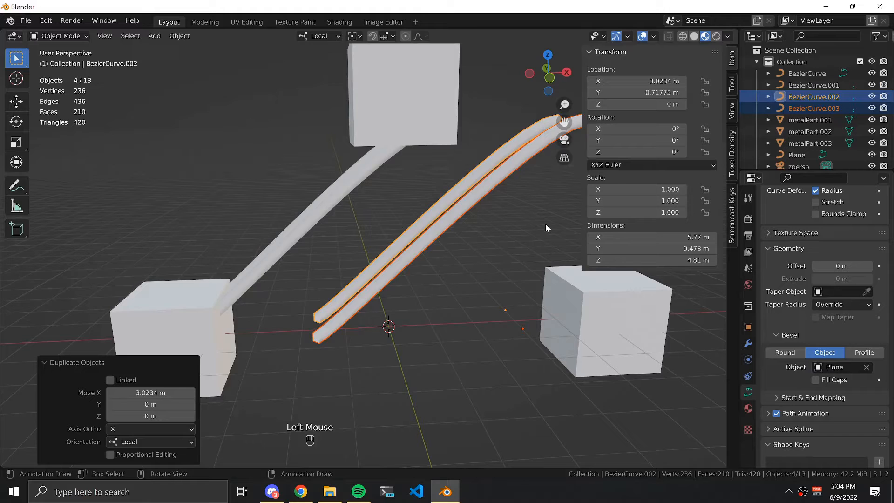
key(r)
text(hoses)
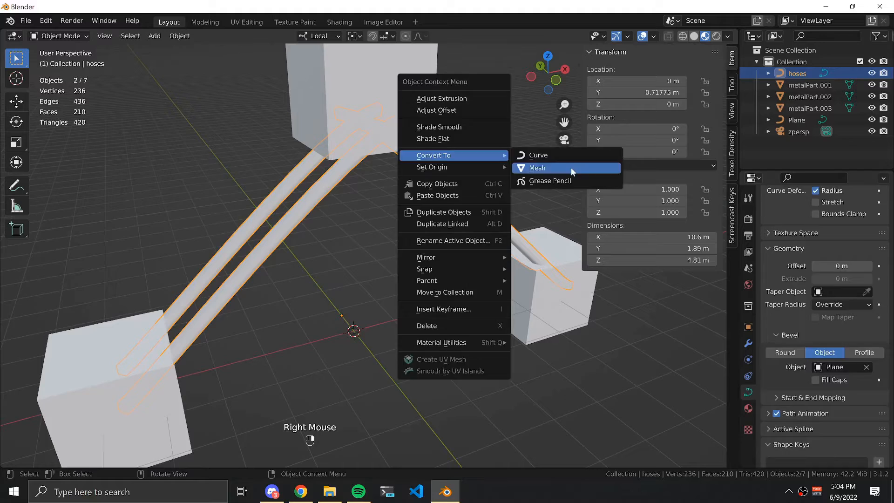
- Convert the joined hoses object into a mesh and check its geometry
click(536, 167)
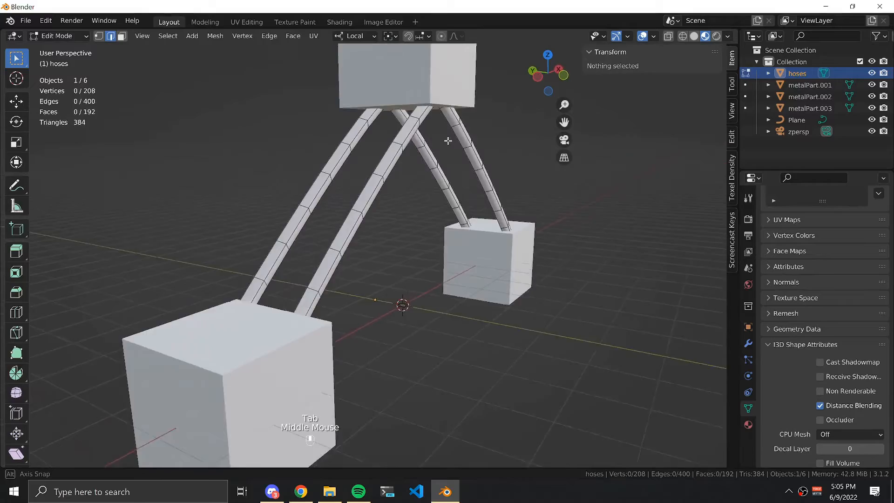
key(Tab)
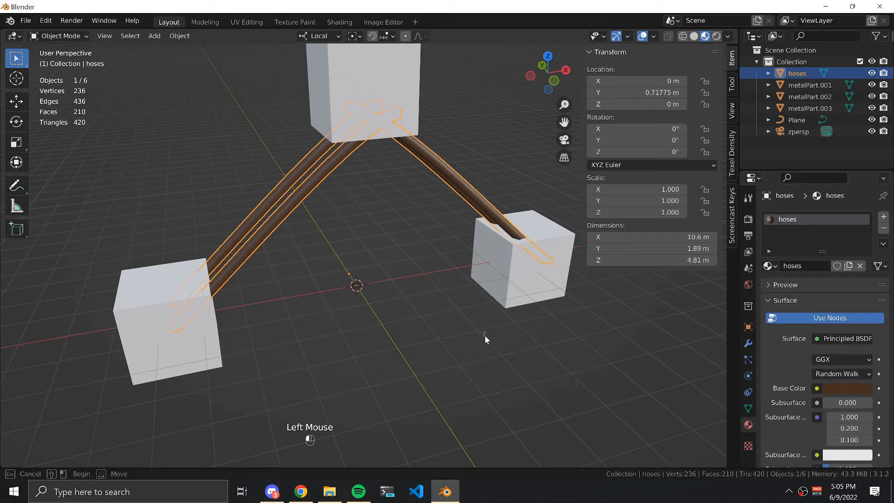
- Create a brown material named hoses for the tube mesh
click(518, 257)
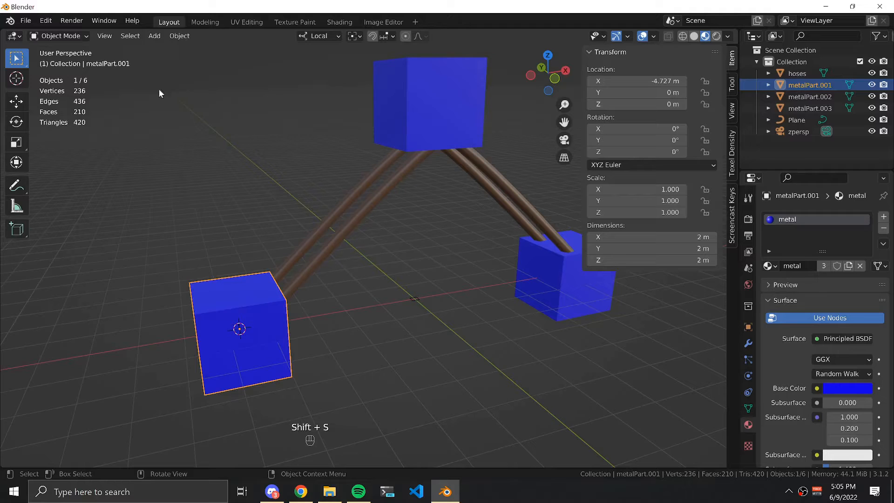
- Give the cubes a blue metal material and add armature metalPart001_Arm on the left cube
click(155, 35)
text(metalPart001_Arm)
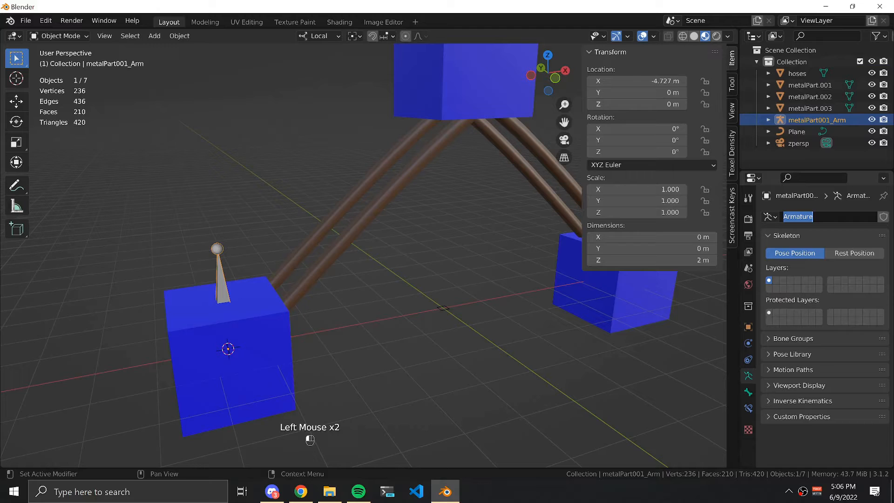
key(backspace)
text(metalPart0)
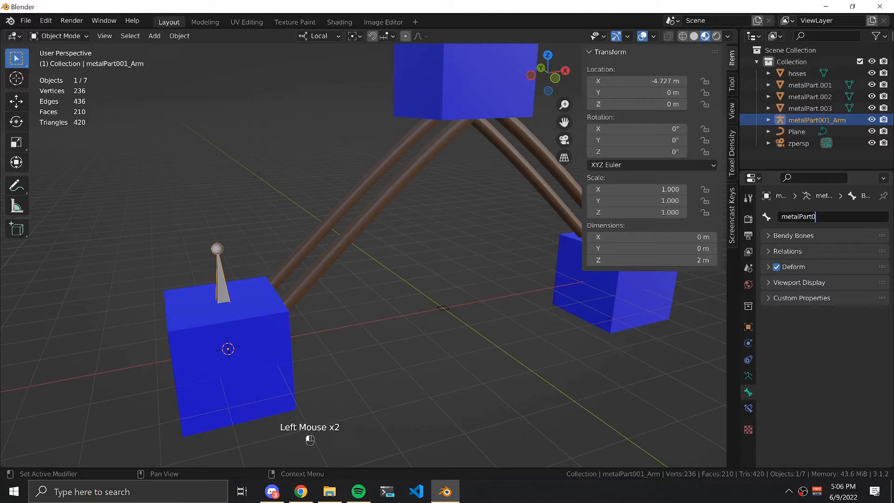
scroll(down, 3)
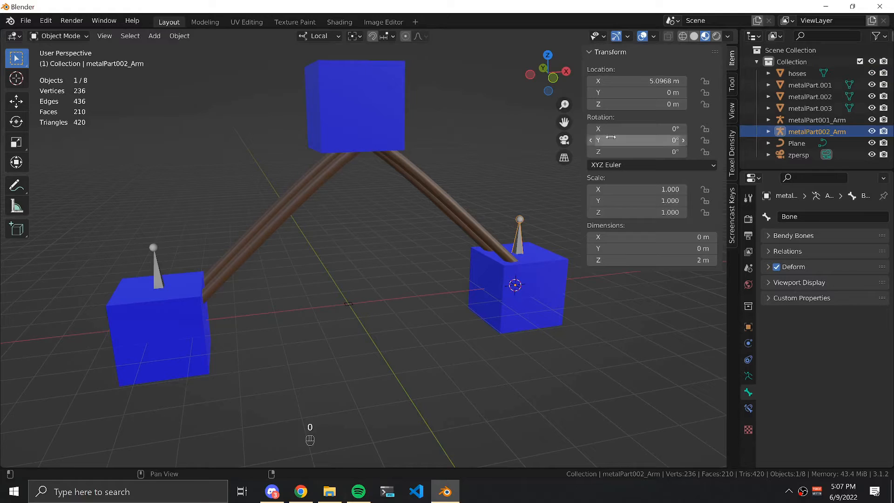
- Add armature metalPart002_Arm with its bone snapped to the right cube
click(154, 35)
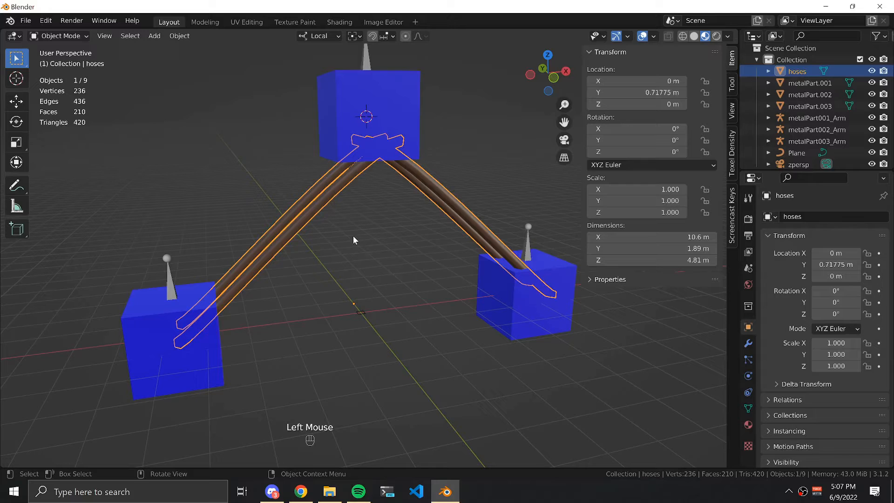
- Parent the hoses mesh to the part armatures with armature deform
key(ctrl+p)
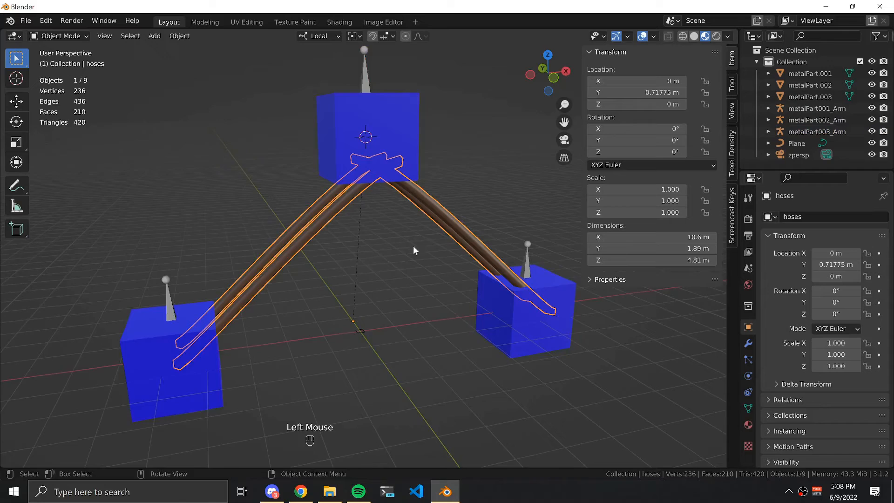
key(Alt+P)
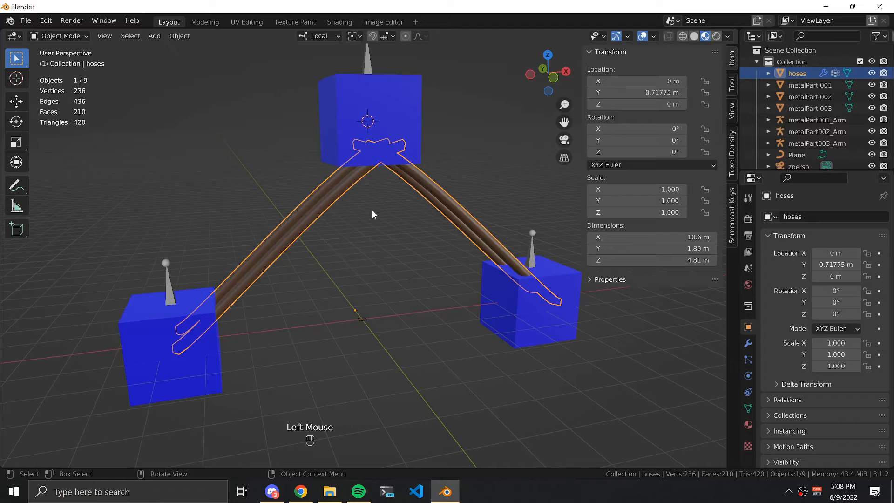
- Assign hose-end vertices in each cube to the matching metalPartXXX_Arm_bone vertex group
key(tab)
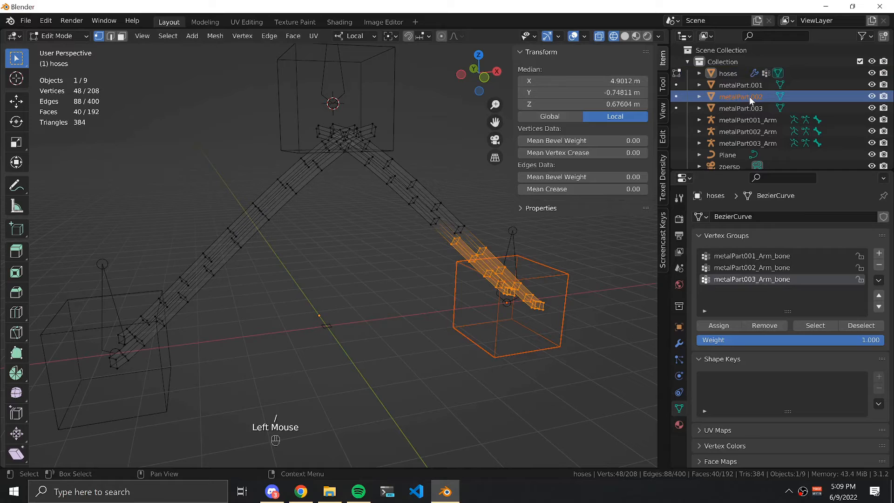
click(751, 267)
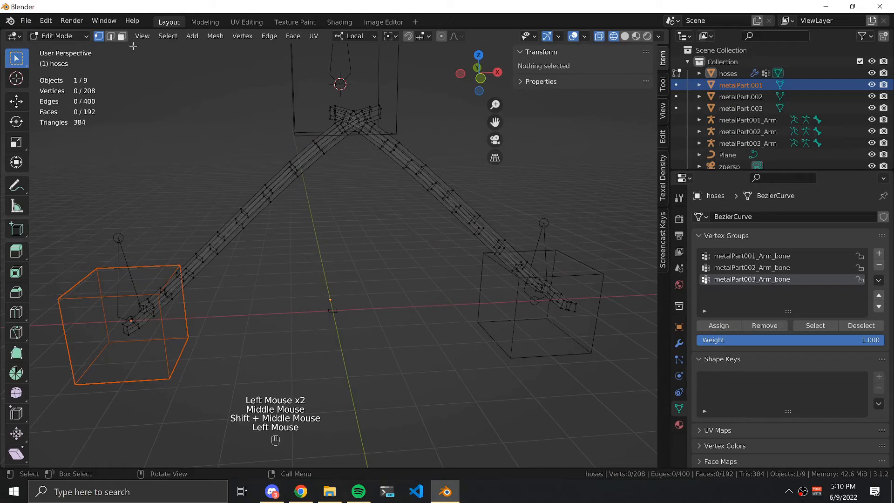
- Inspect the metalPart001 and metalPart002 bone weights on the hoses, then run Normalize All
click(57, 35)
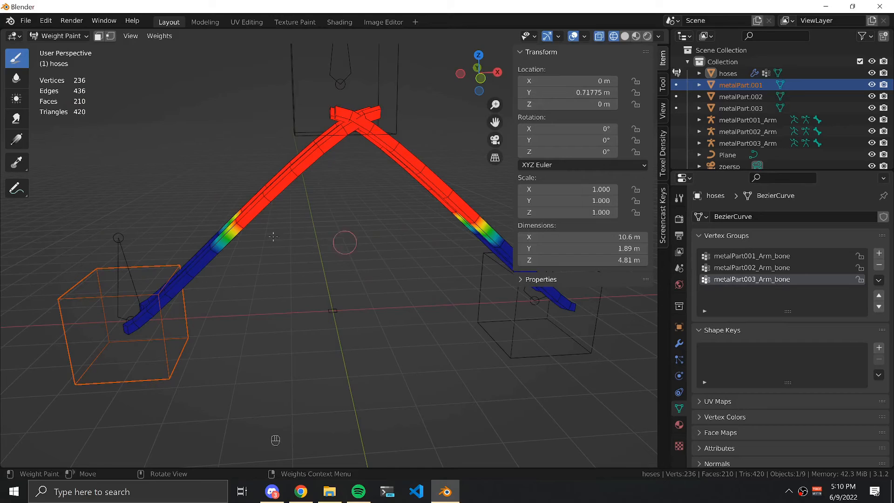
click(751, 267)
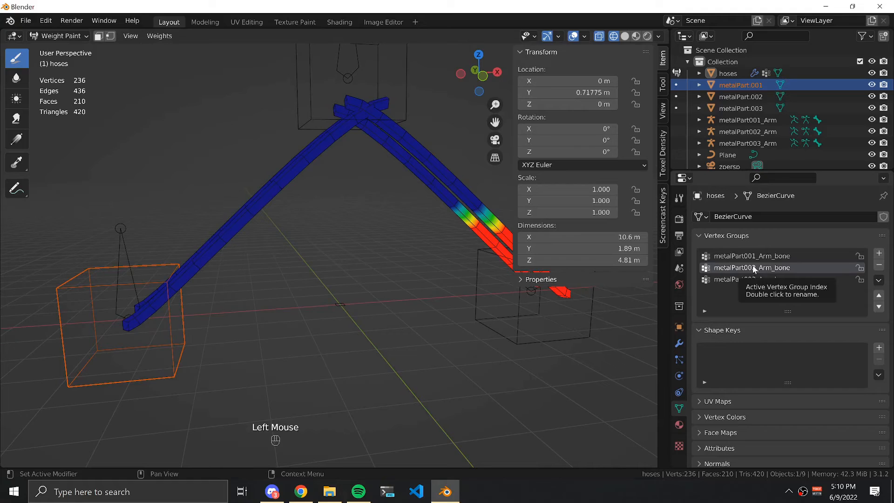
click(159, 35)
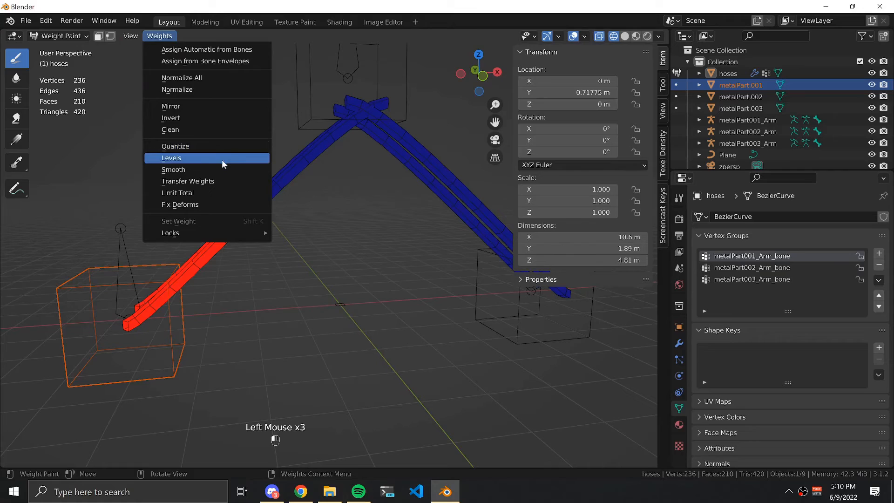
click(173, 170)
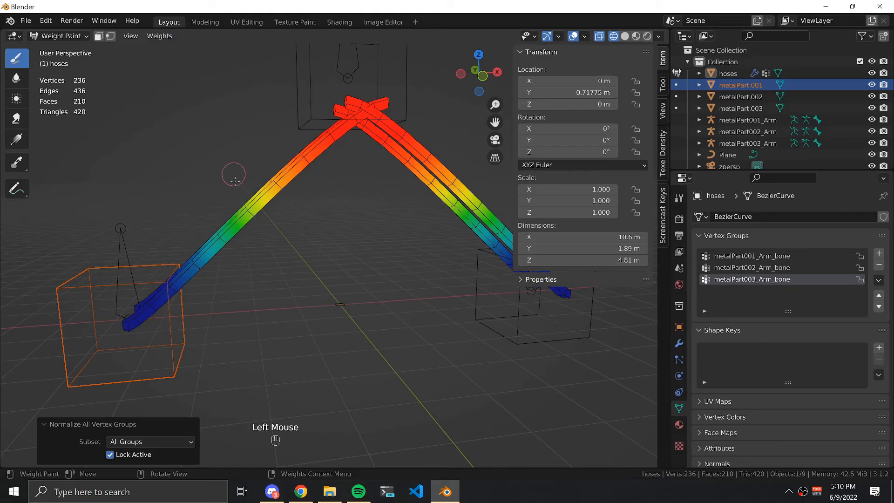
scroll(down, 3)
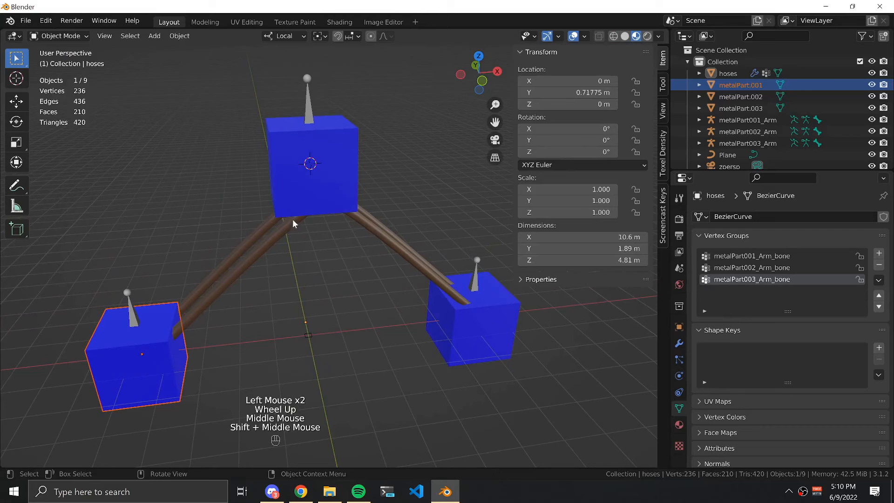
- Parent the top part to its armature using Object (Keep Transform)
click(312, 165)
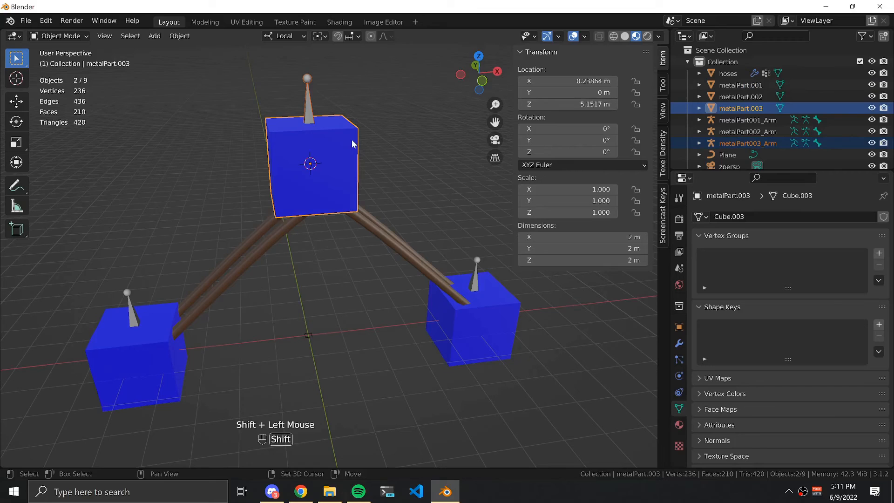
key(ctrl+p)
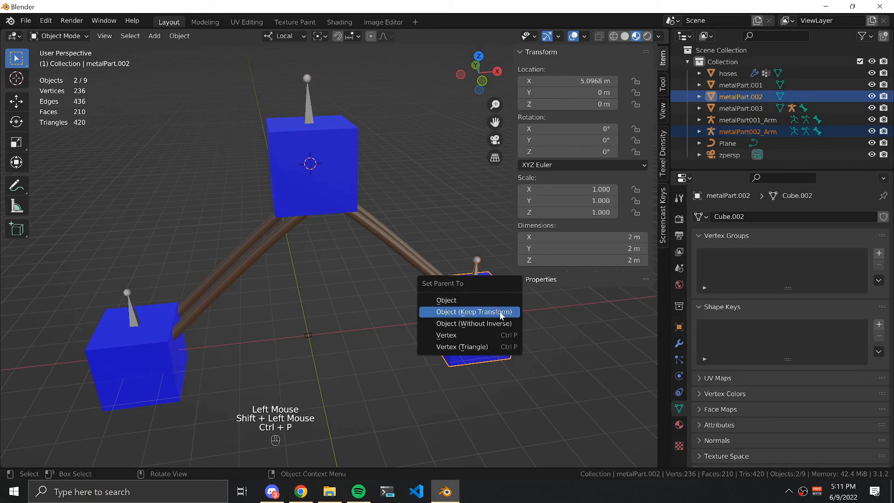
click(471, 312)
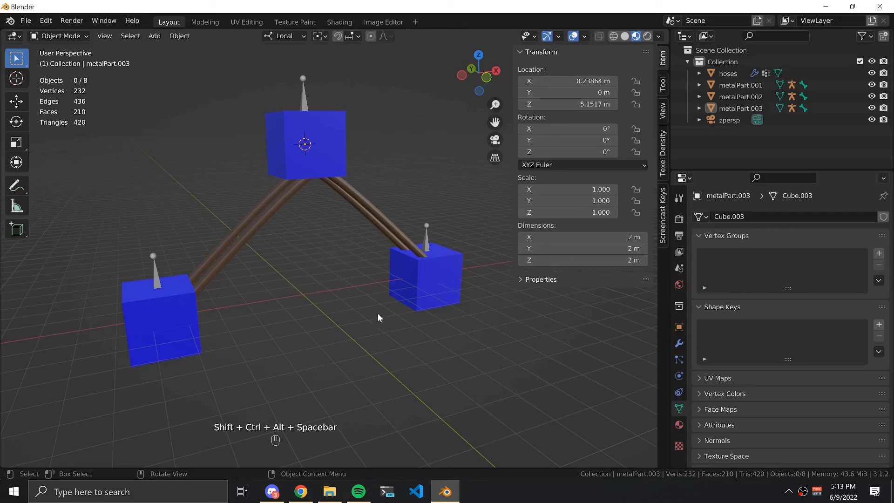
- Export the scene as testExport.i3d via the GIANTS i3d exporter into the SkinnedMesh folder
click(25, 20)
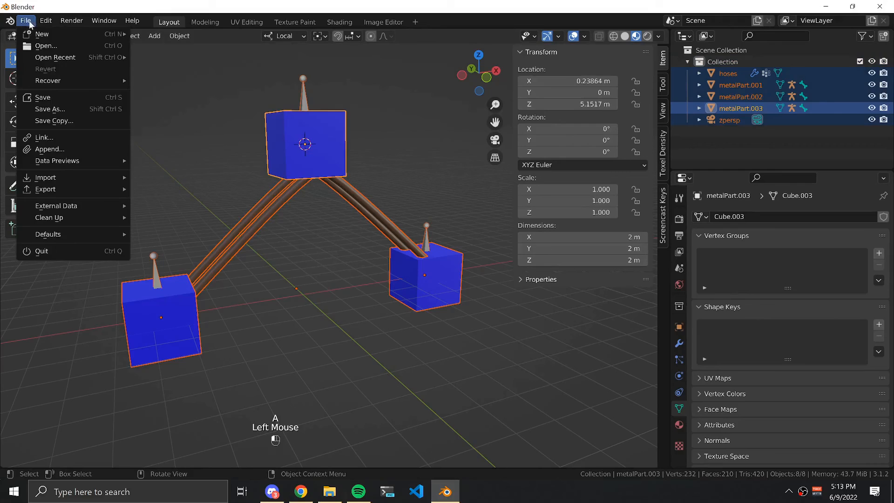
click(45, 189)
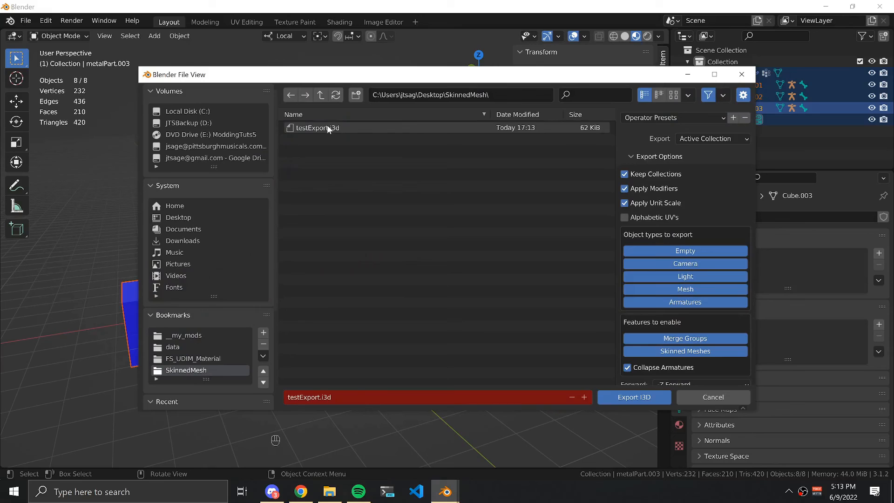
click(633, 397)
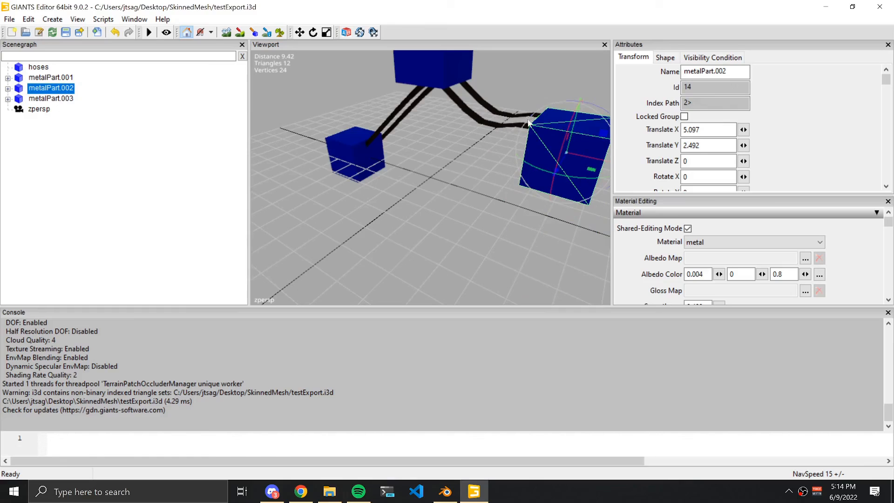
- Drag metalPart.002 downward so the attached hoses bend with it
drag(564, 151, 550, 208)
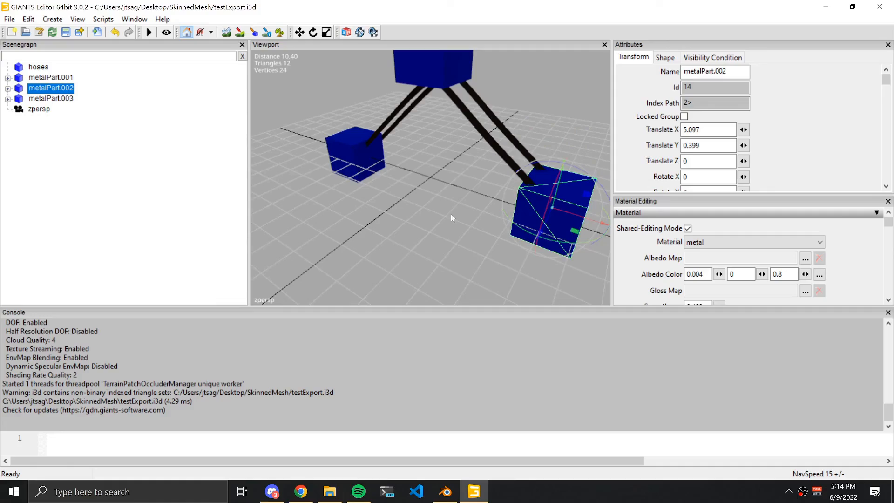